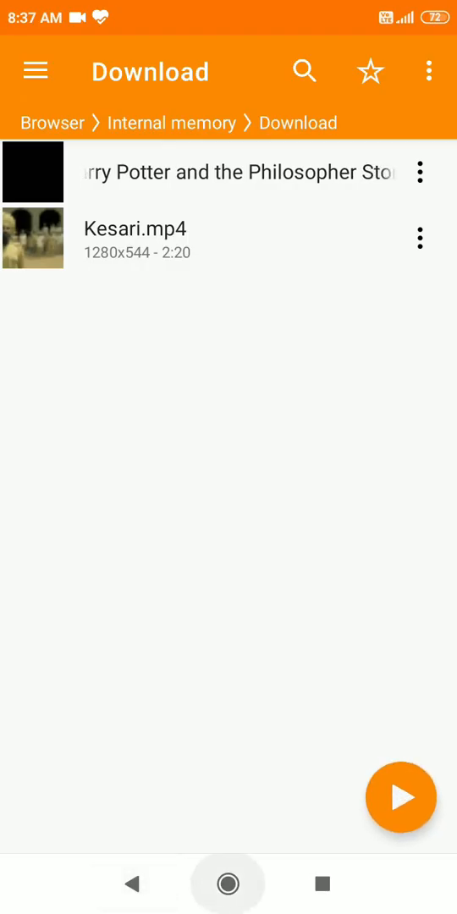
Leave VLC's Download folder list for the phone's home screen
left_click(228, 884)
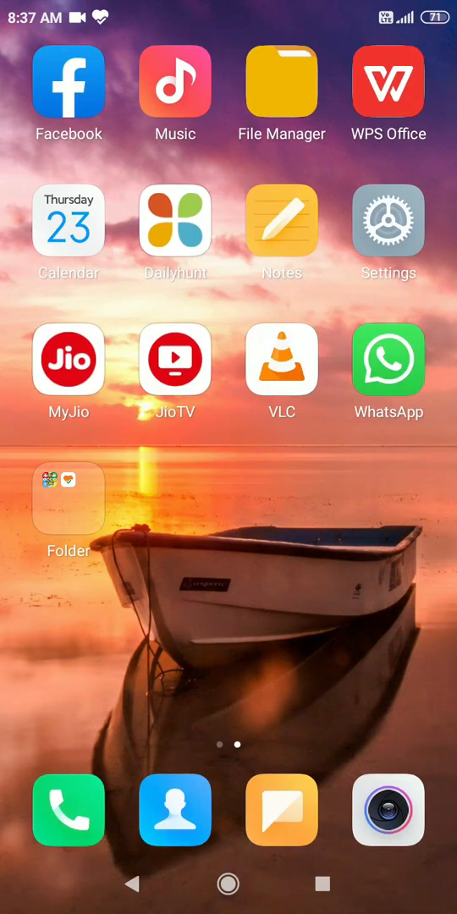
Launch WPS Office and create a new blank memo
left_click(388, 82)
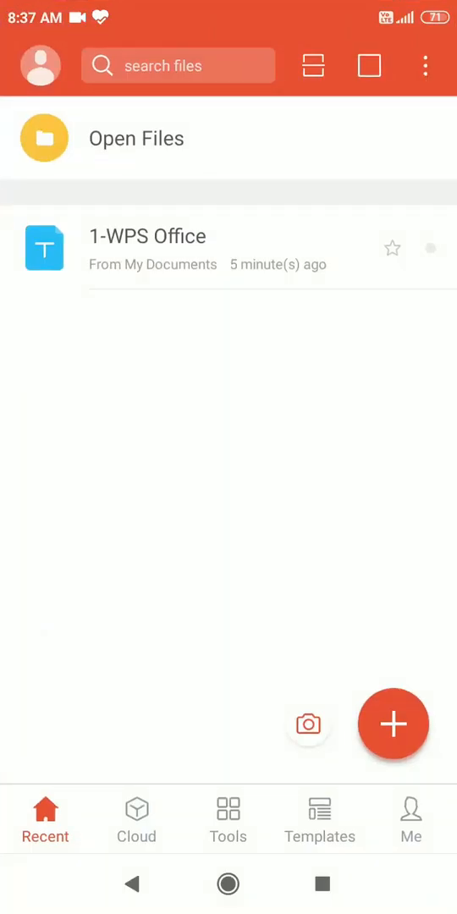
left_click(393, 723)
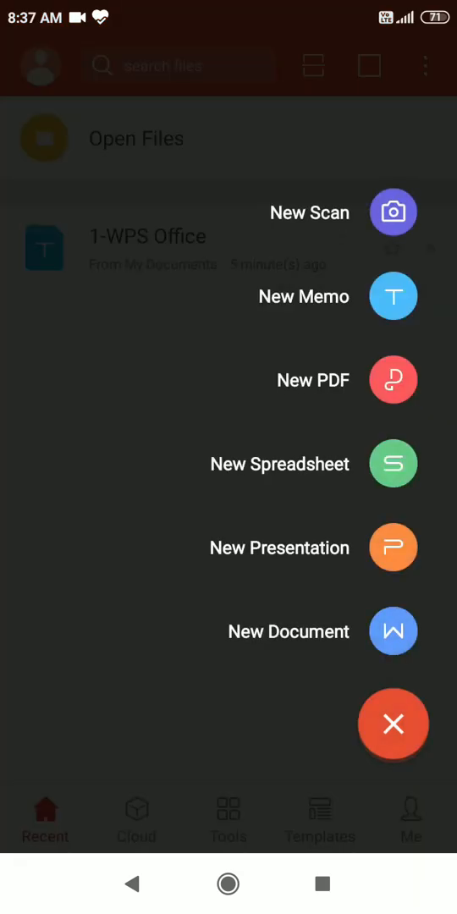
left_click(393, 295)
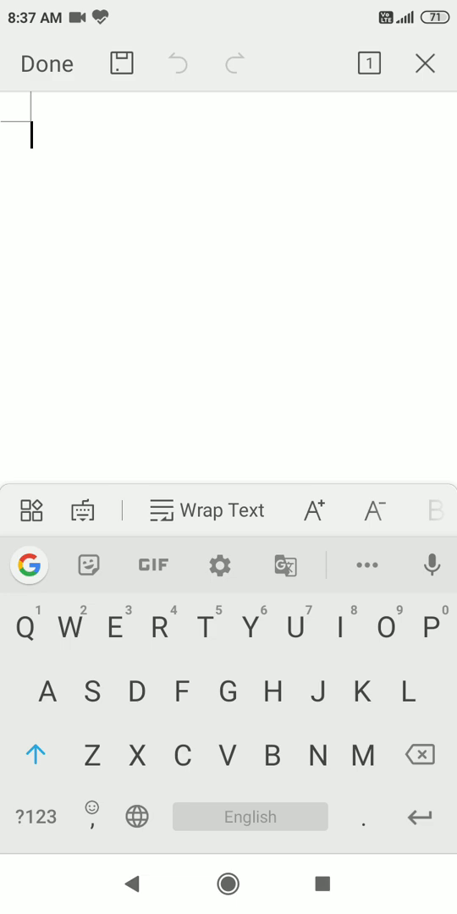
Type cue number 1, then the start time 00:00:00 on the next line
type("1")
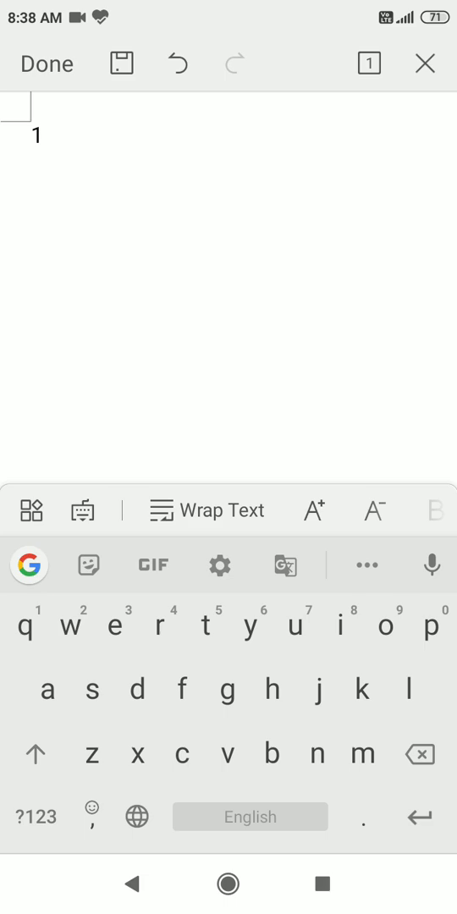
left_click(36, 755)
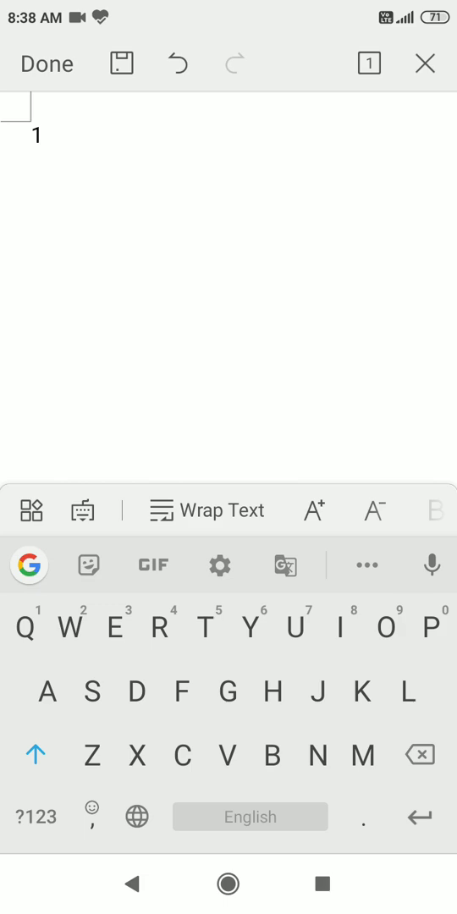
left_click(35, 816)
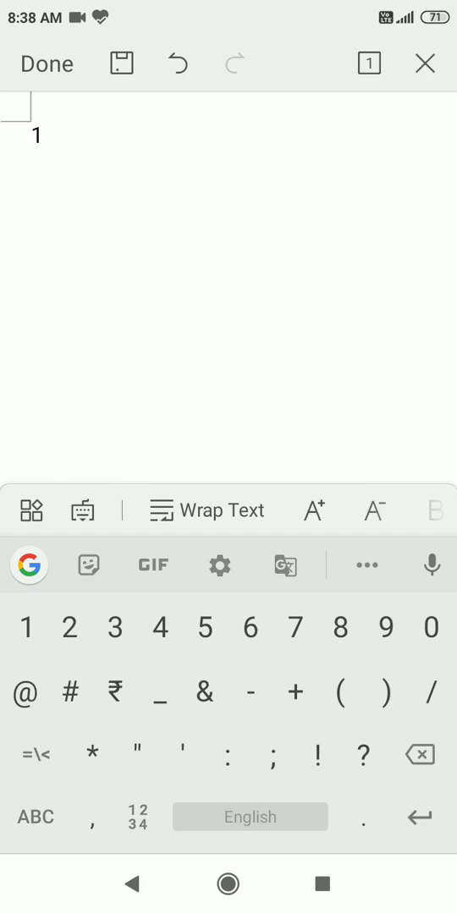
type("00:")
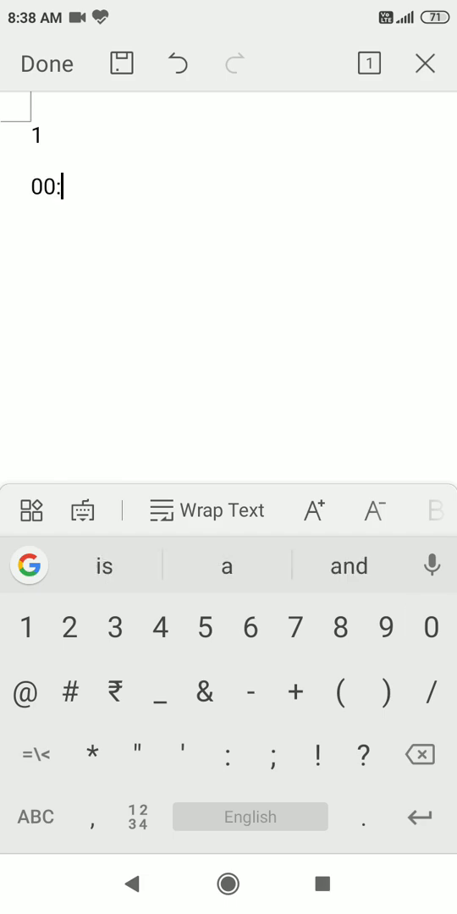
type("00:")
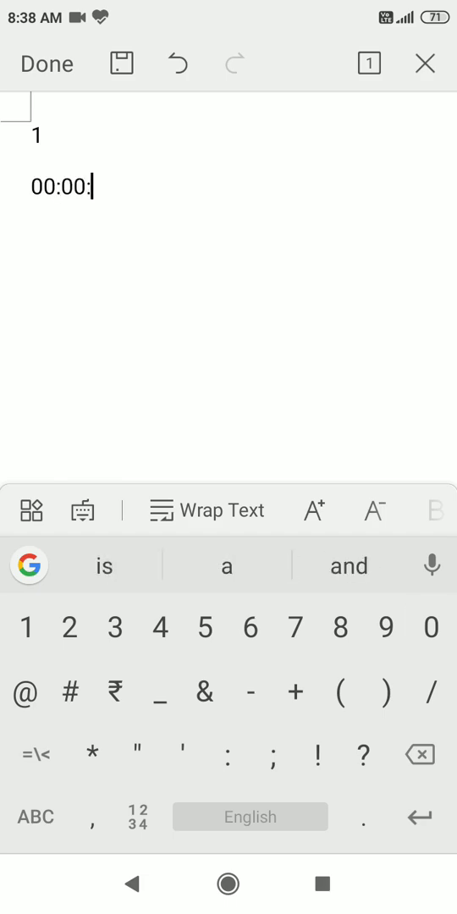
type("00,")
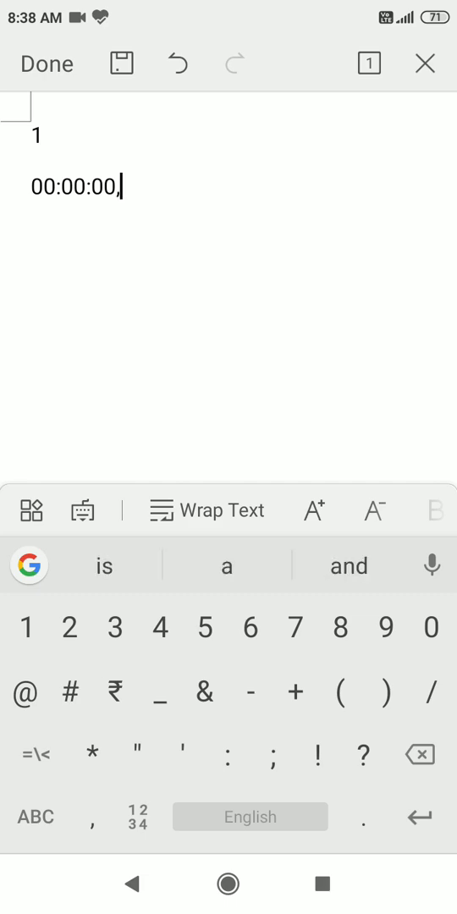
type("523")
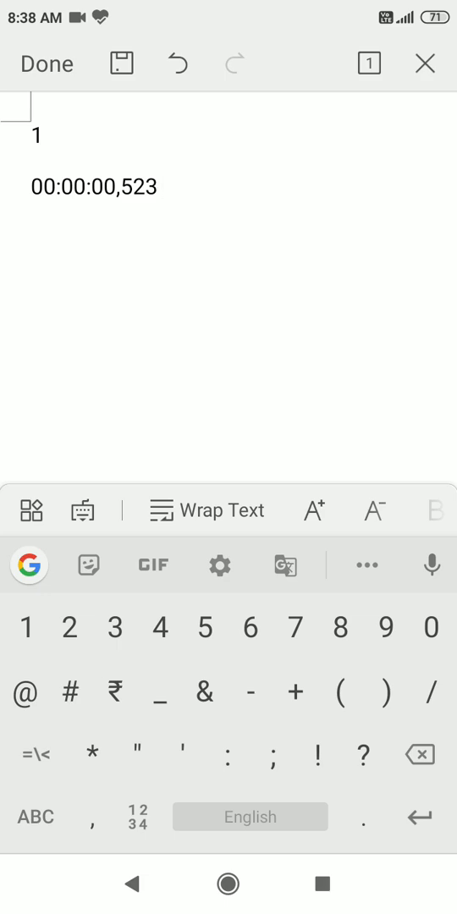
left_click(418, 755)
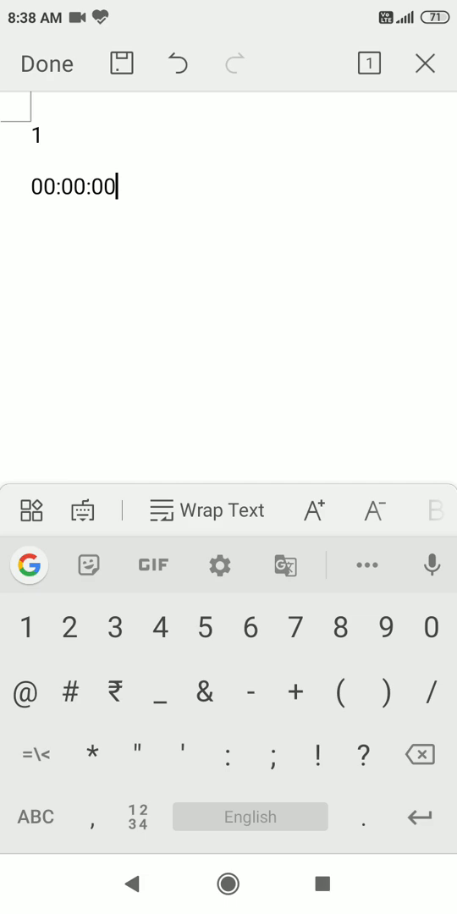
Complete the first cue's timing line as 00:00:00 --> 00:00:01
left_click(34, 816)
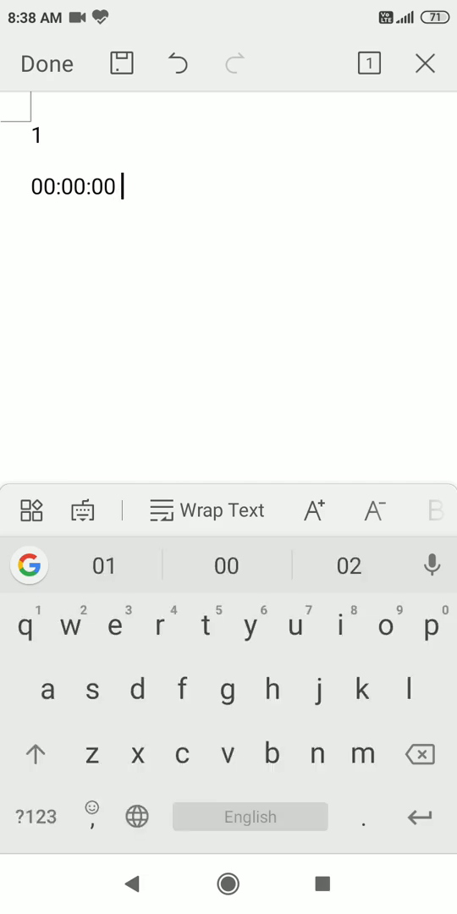
left_click(34, 816)
type(" --")
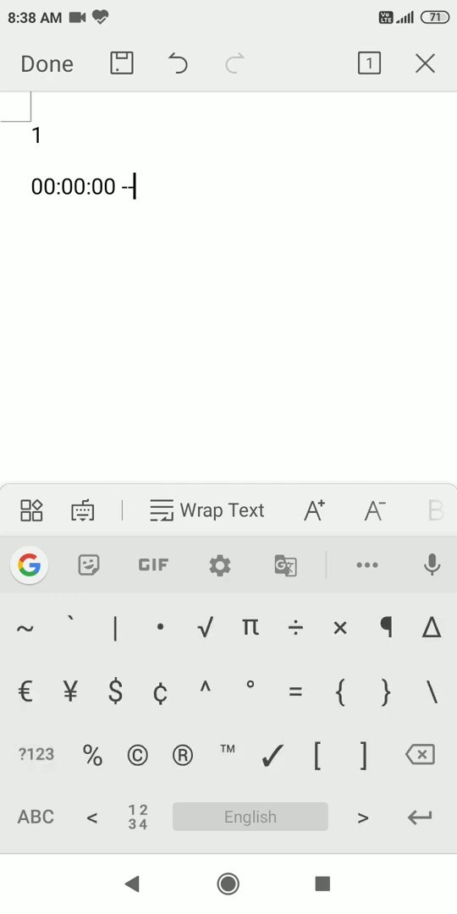
type(">")
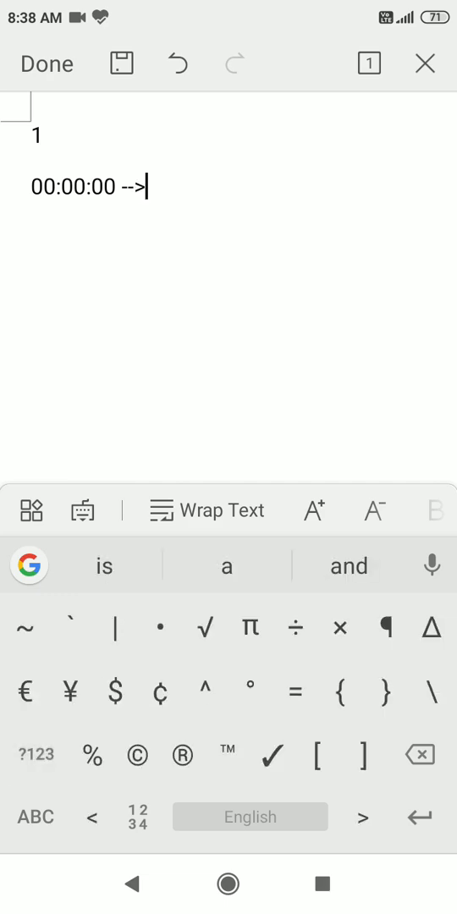
left_click(33, 754)
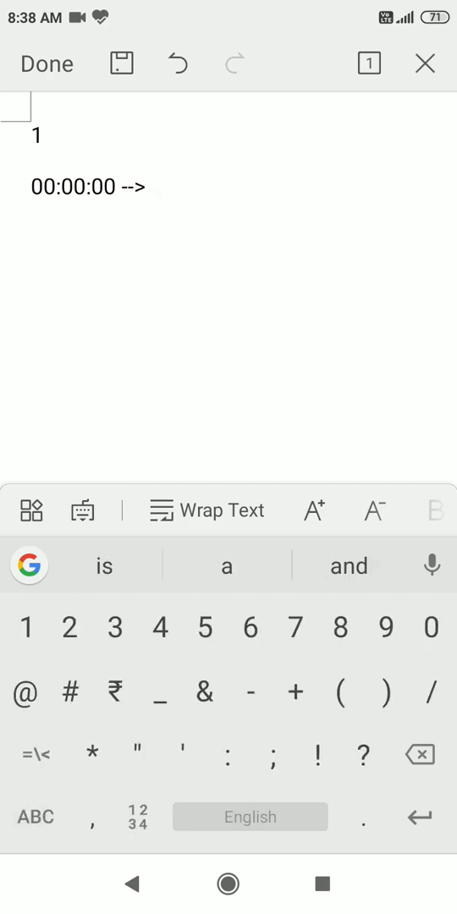
type("00")
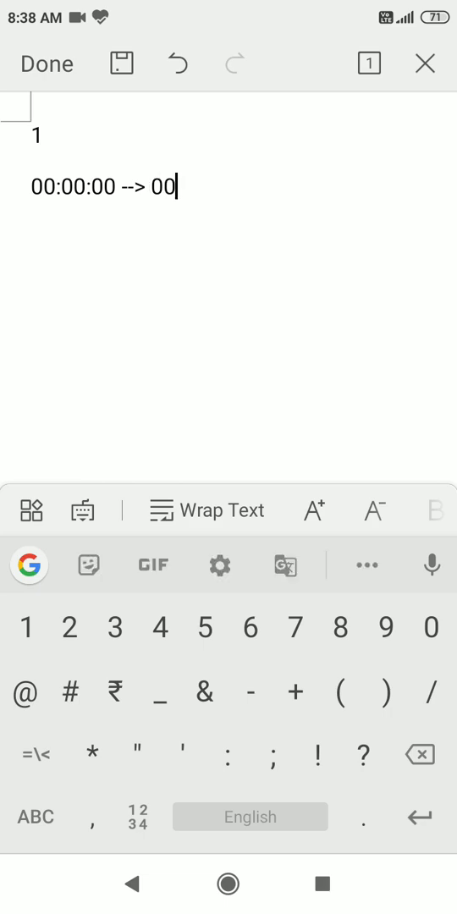
type("00:")
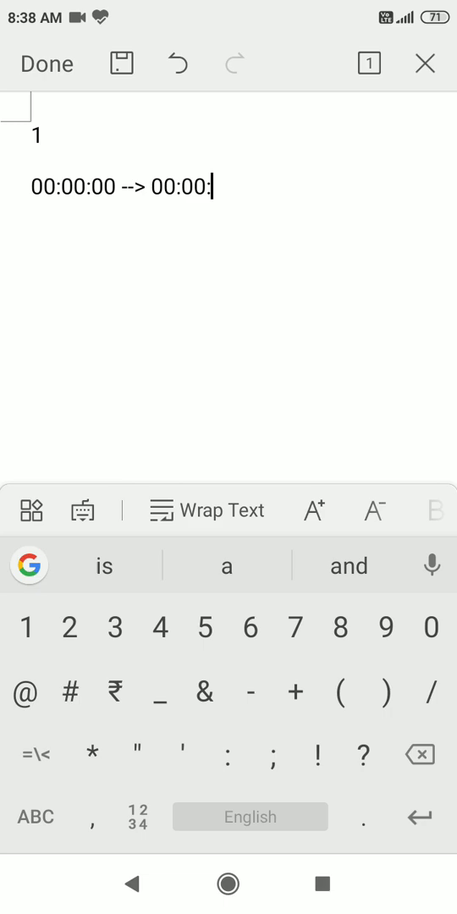
type("1")
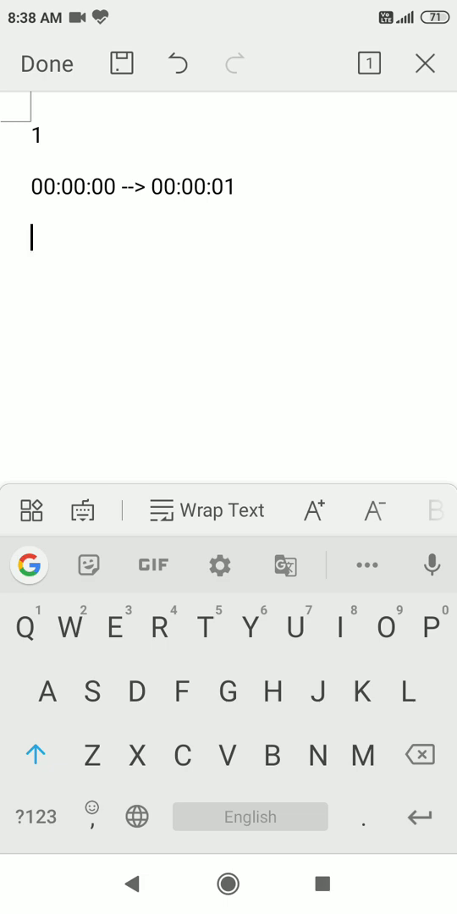
Type cue 1's dialogue, then cue 2 timed 00:00:02 --> 00:00:04 with its line, and number 3
type("What's nonsense is this")
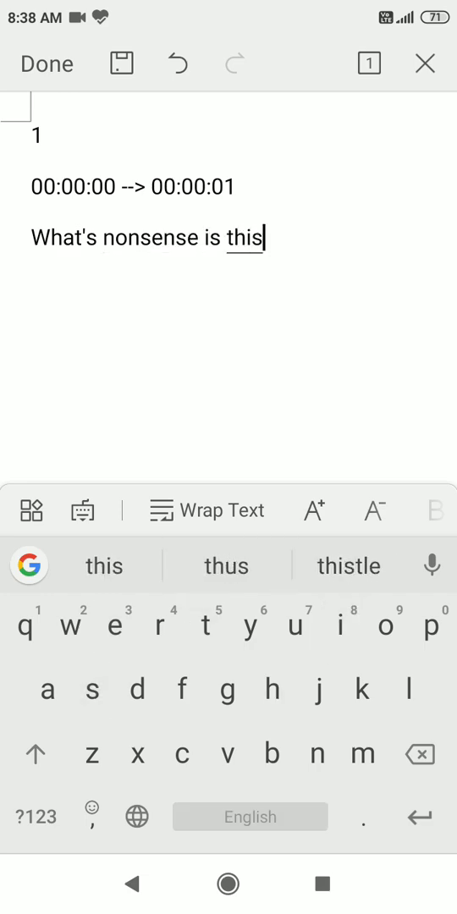
type("?")
type("Sir you")
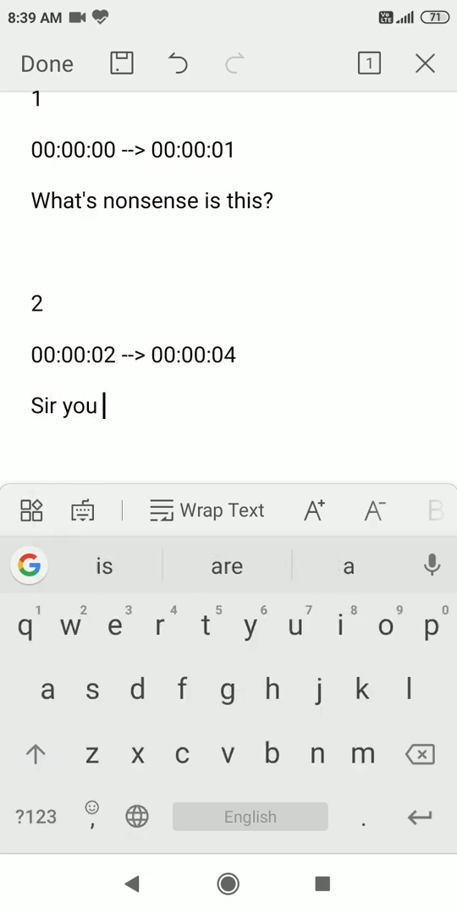
type("told to do us as the roosters say.")
type("3")
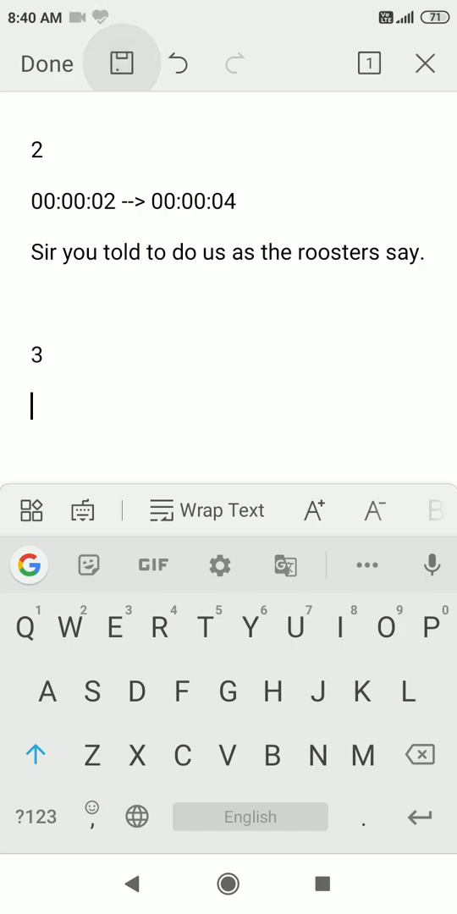
Save the document as plain text in the phone's documents folder
left_click(121, 64)
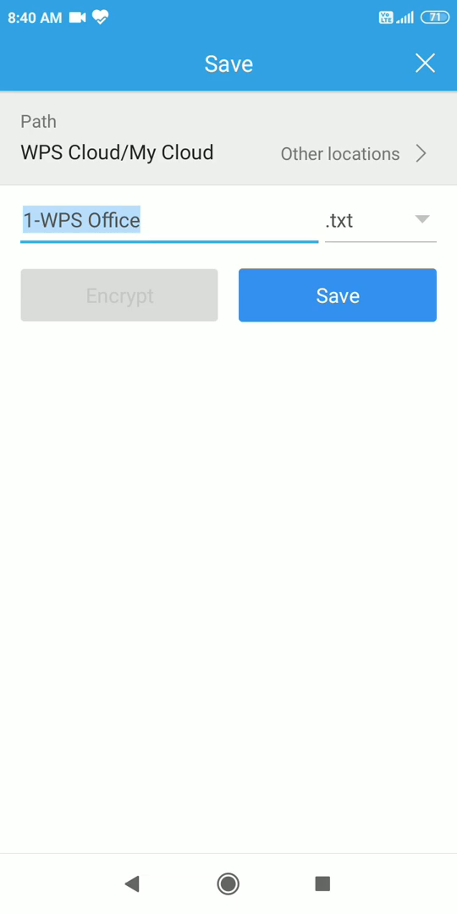
left_click(354, 154)
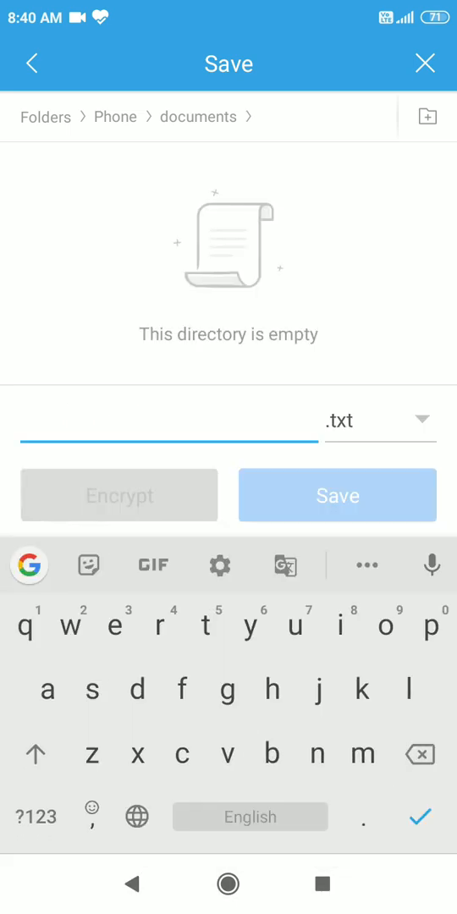
left_click(337, 495)
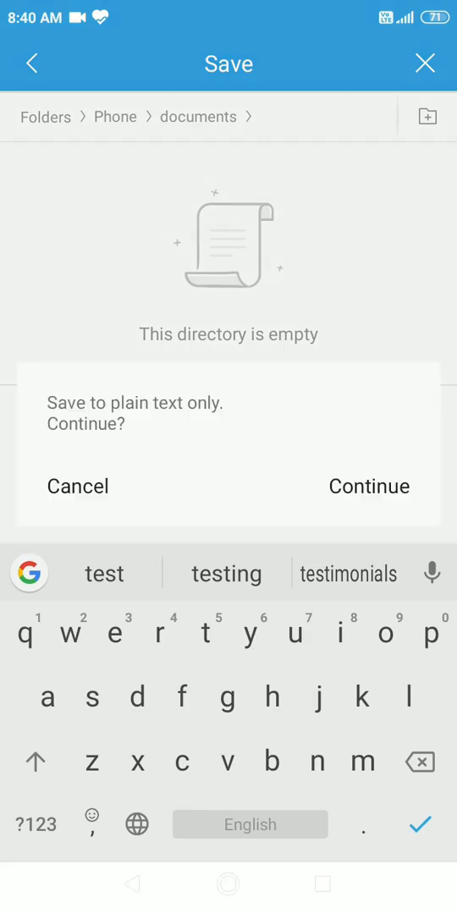
left_click(369, 486)
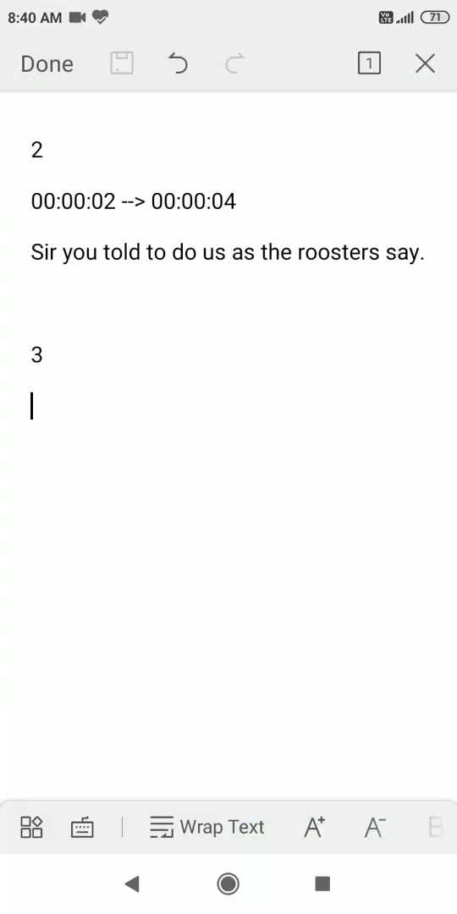
In File Manager, rename test.txt to test.srt and accept the extension change
left_click(46, 64)
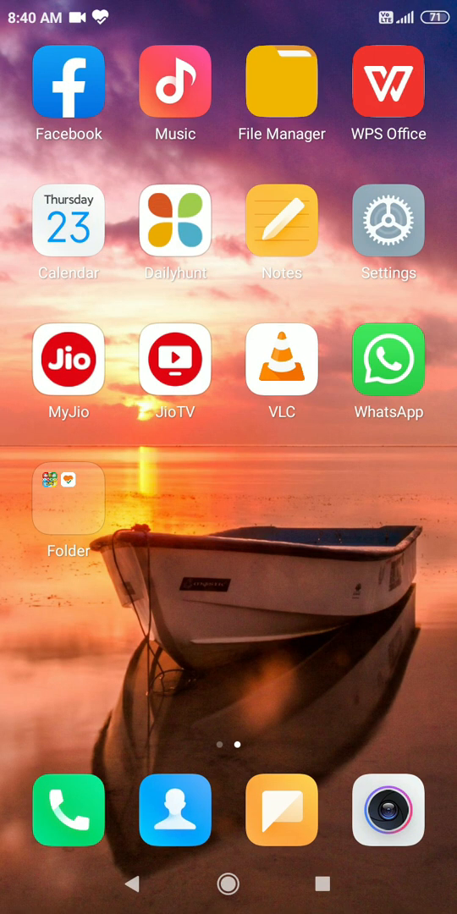
left_click(282, 81)
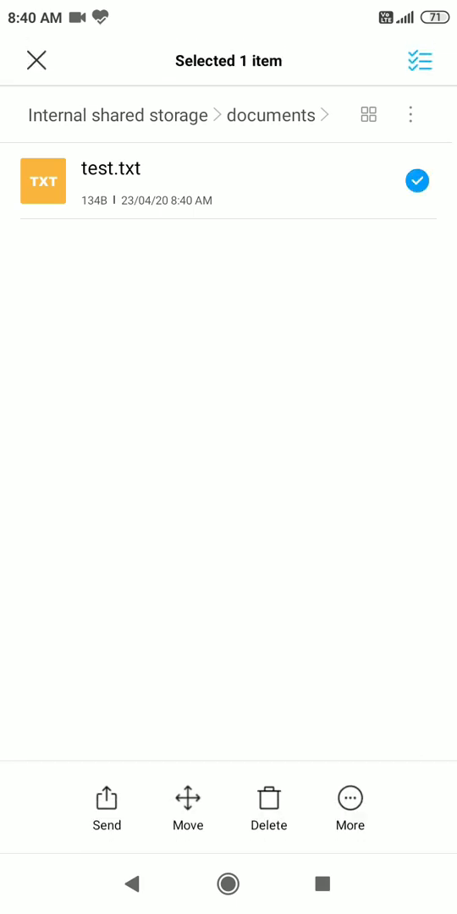
left_click(349, 809)
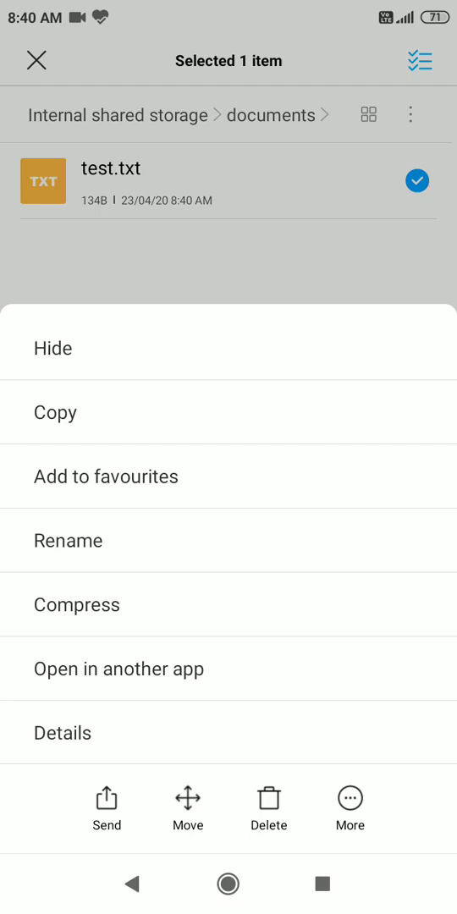
left_click(69, 540)
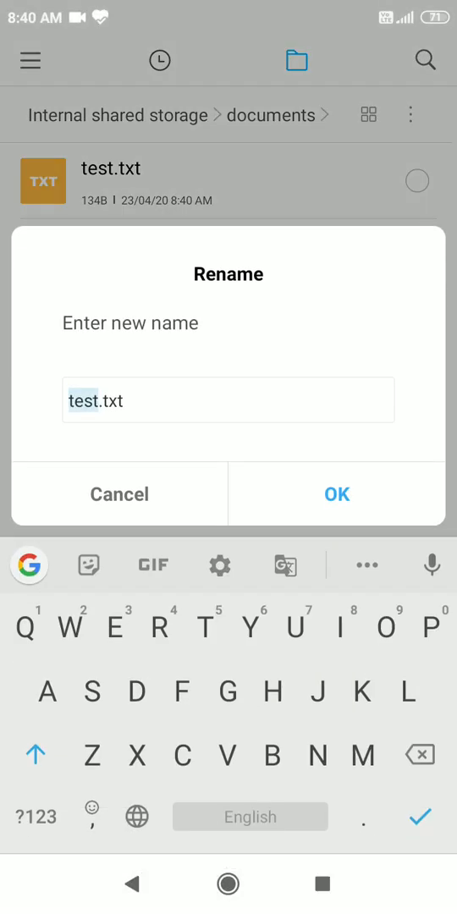
key("Backspace")
type("sr")
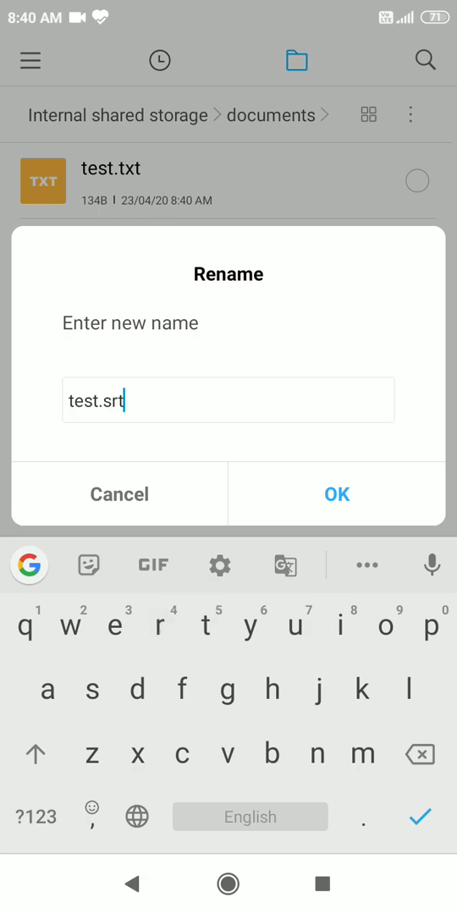
left_click(336, 495)
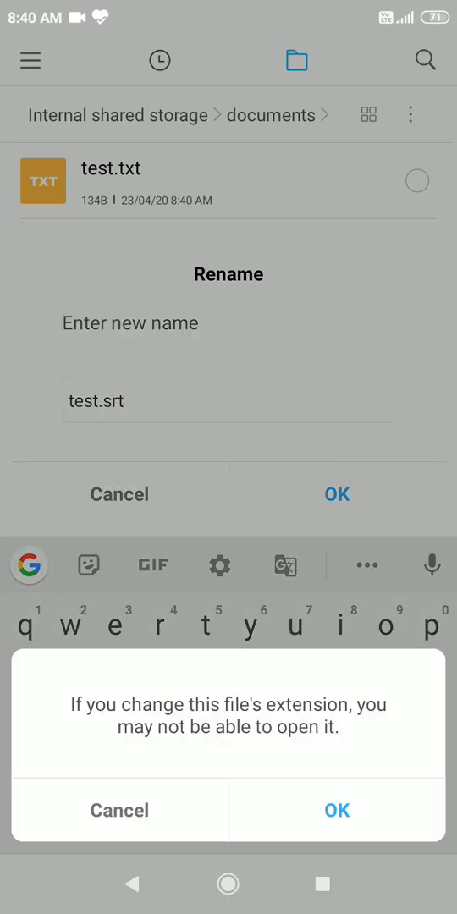
left_click(337, 809)
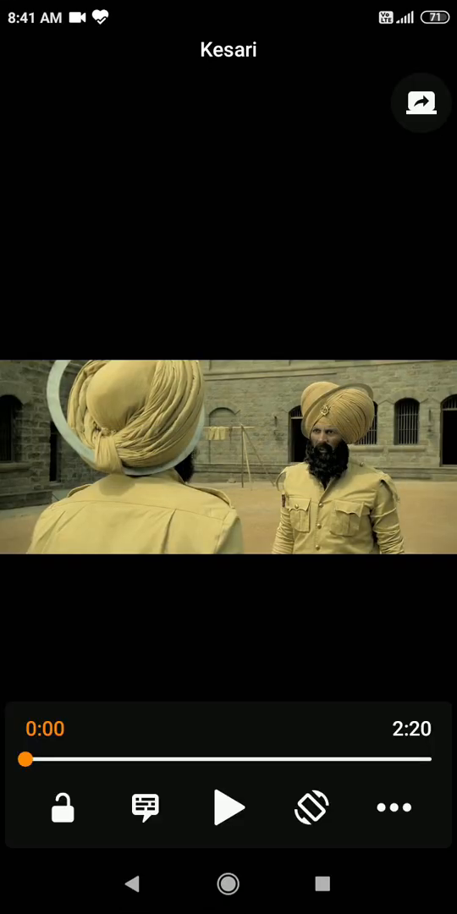
Open VLC's Select subtitle file picker and browse to the documents folder
left_click(145, 806)
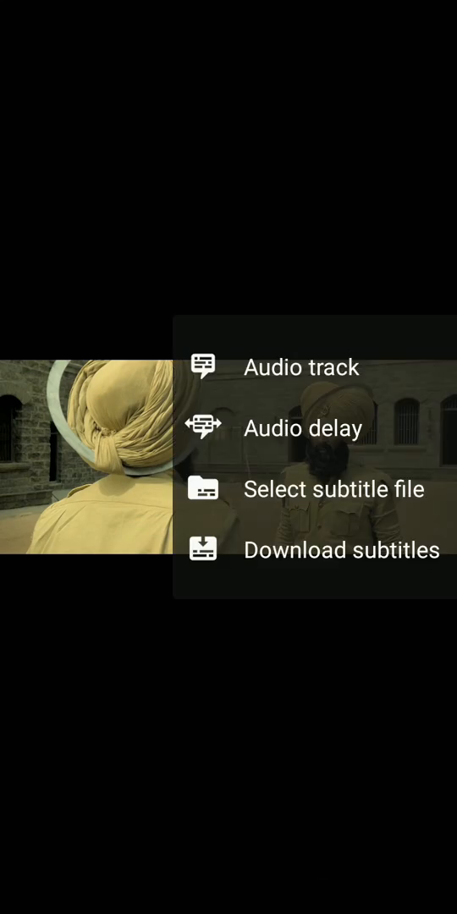
left_click(334, 489)
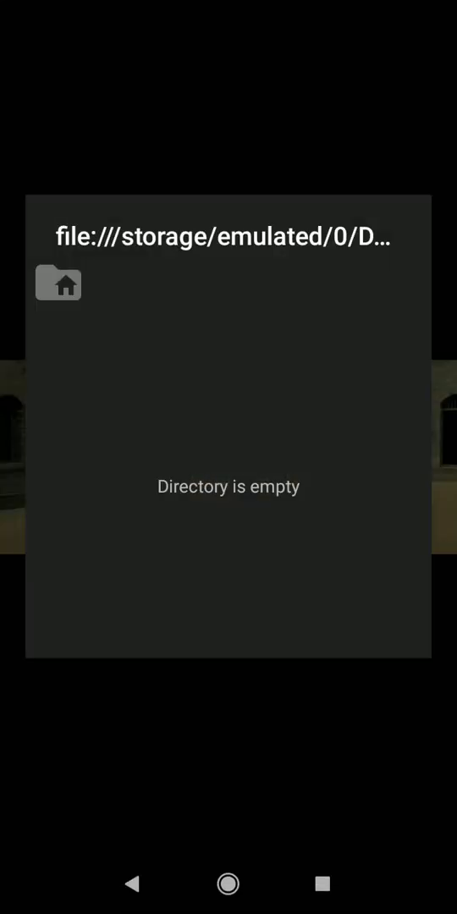
left_click(58, 283)
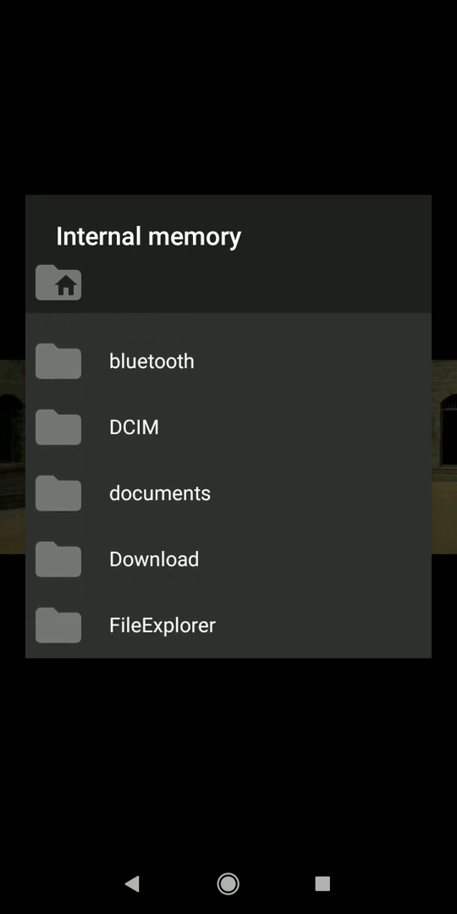
left_click(159, 492)
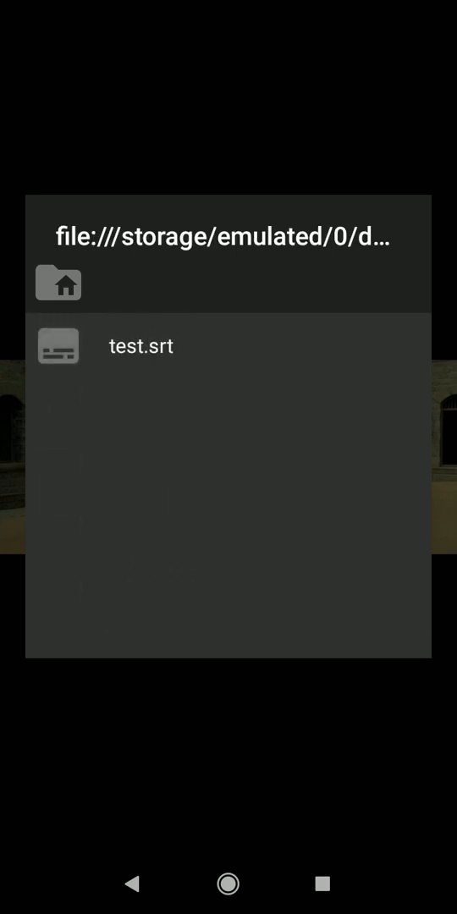